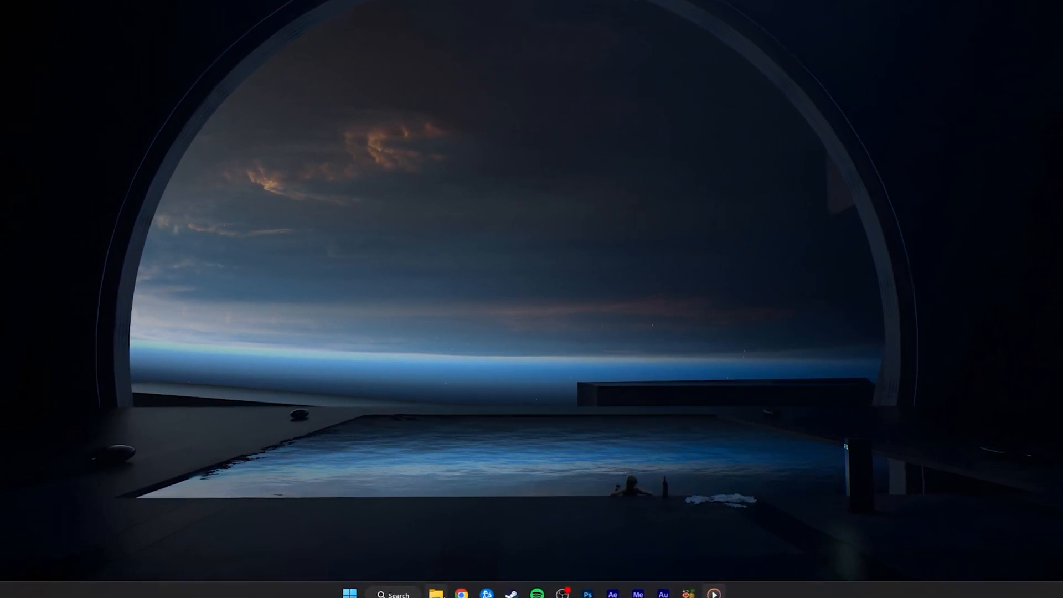
# - Open Chrome from the taskbar to show Oracle's JDK 19.0.2 Java Downloads page
pyautogui.click(460, 594)
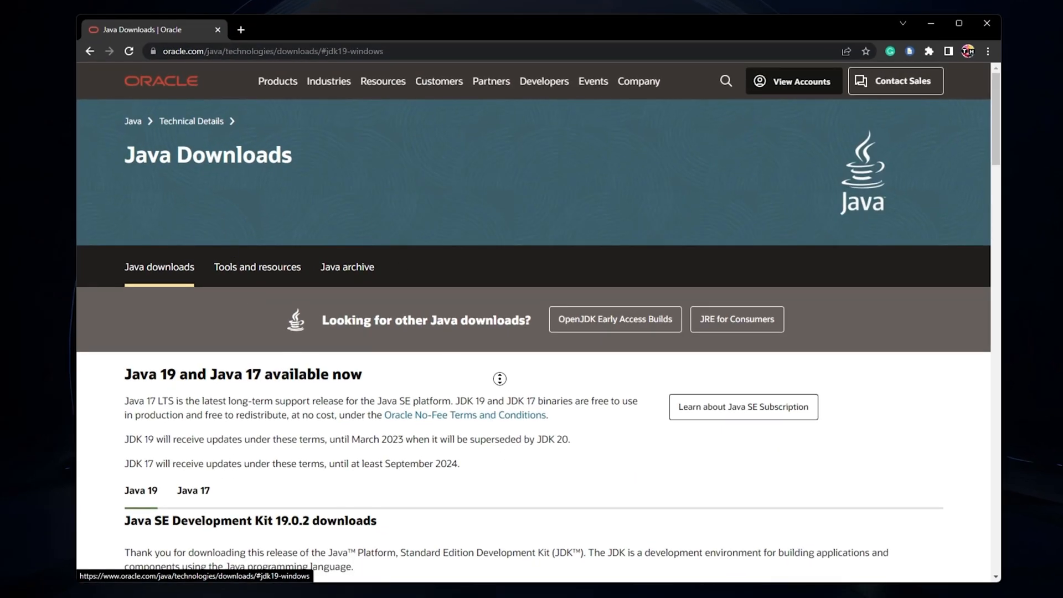
# - Scroll down to the Windows JDK 19.0.2 download list
pyautogui.scroll(-3)
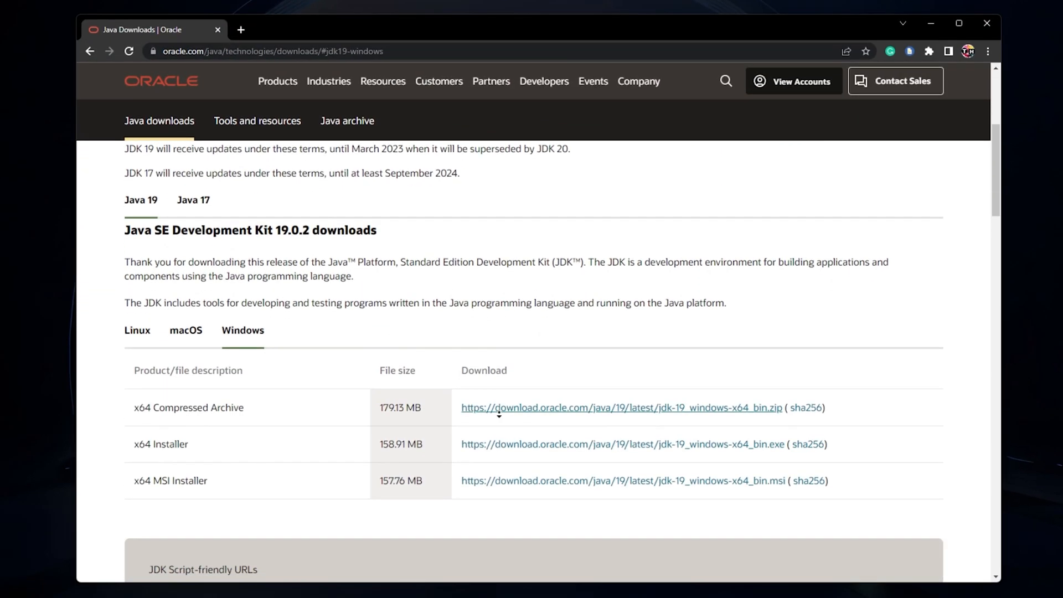
pyautogui.scroll(-3)
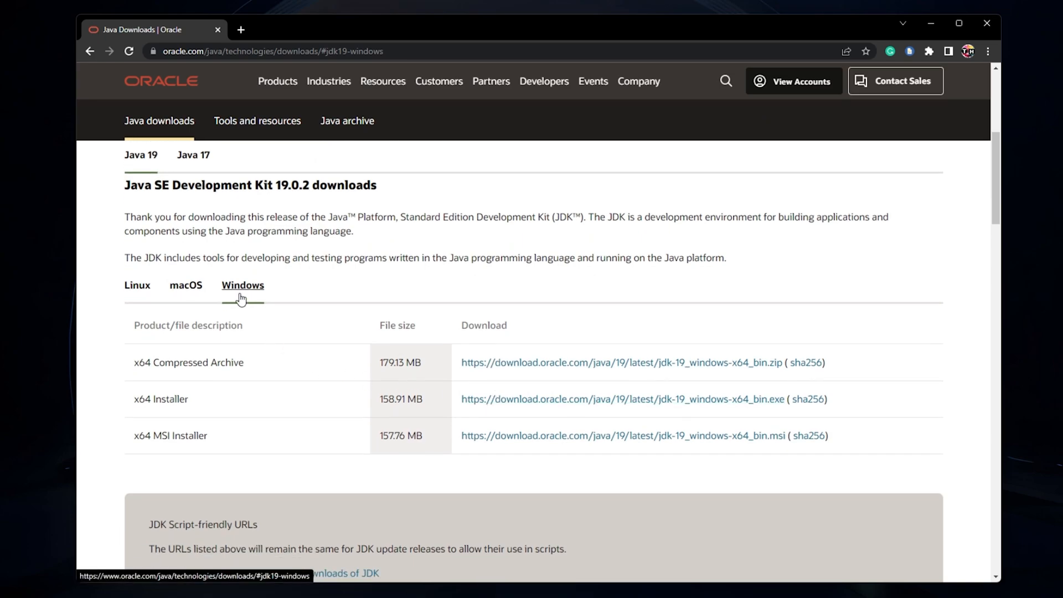
pyautogui.moveTo(115, 313)
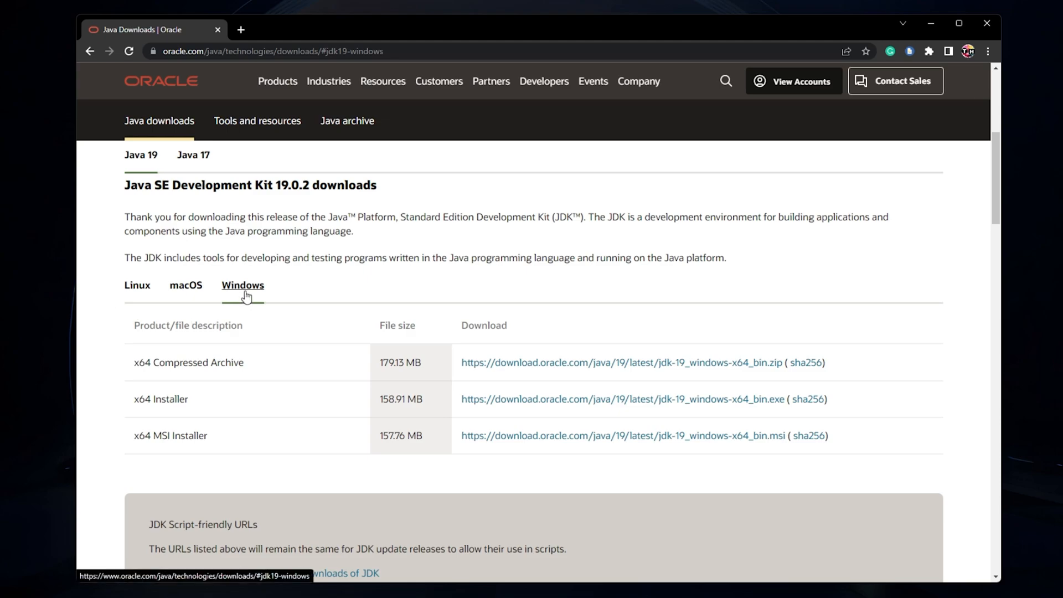
pyautogui.moveTo(164, 399)
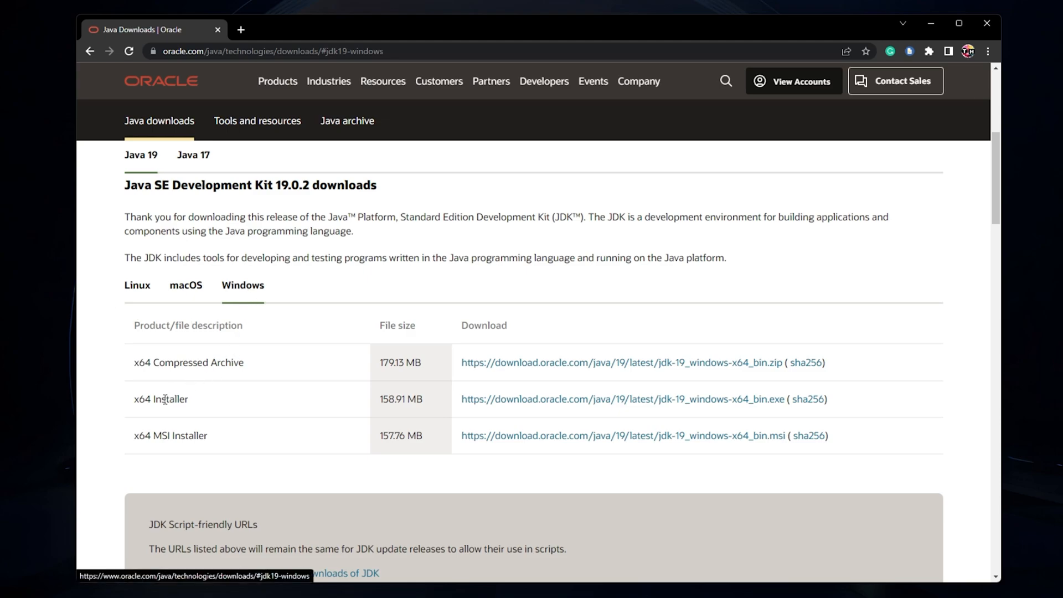
# - Download jdk-19_windows-x64_bin.exe and open its options in the download bar
pyautogui.click(622, 399)
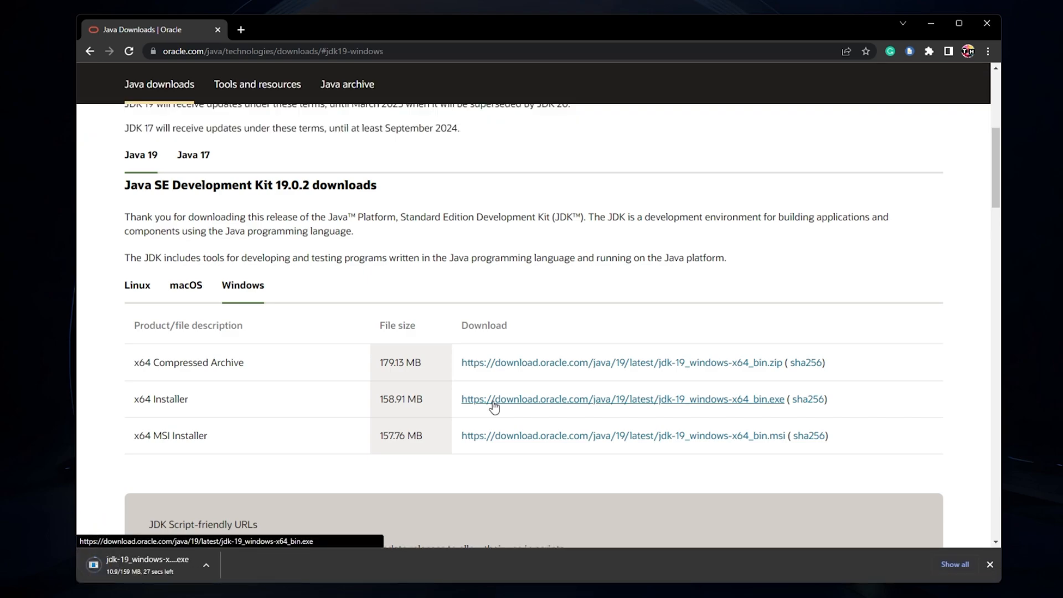
pyautogui.moveTo(260, 559)
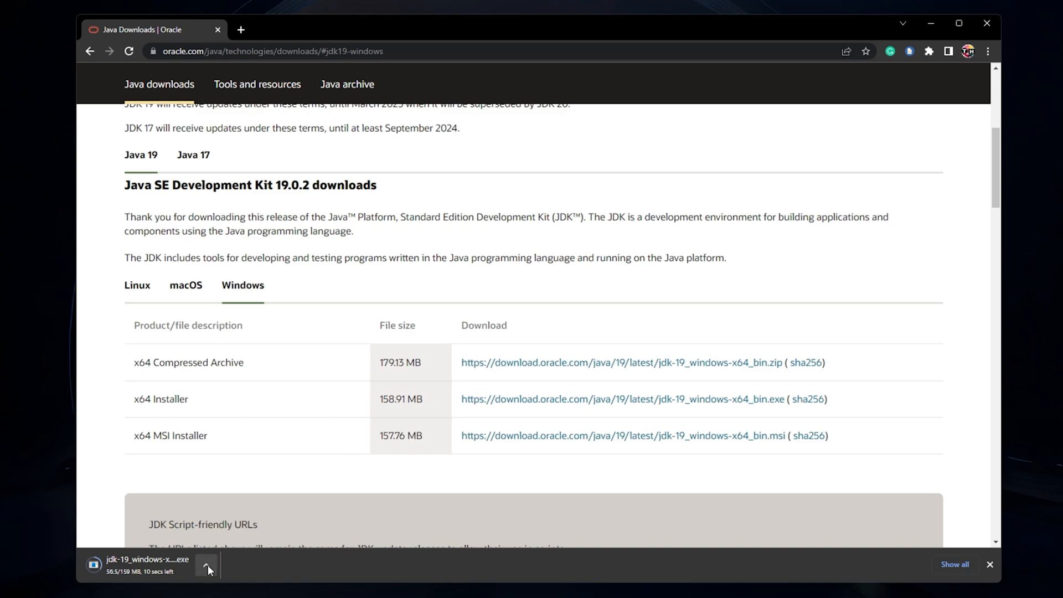
pyautogui.click(206, 570)
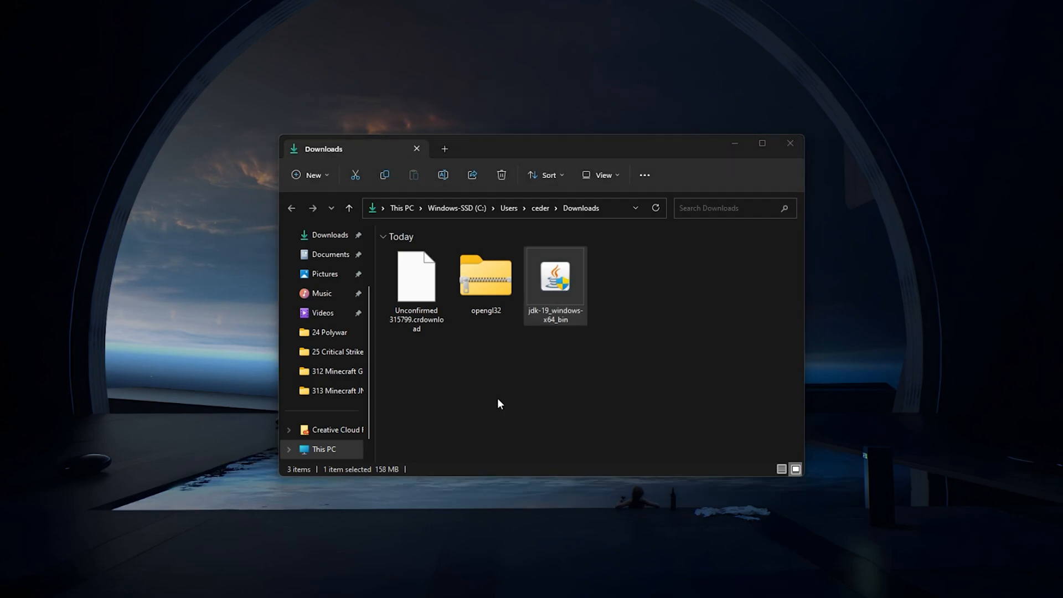
# - Run jdk-19_windows-x64_bin from Downloads and answer the already-installed reinstall prompt
pyautogui.doubleClick(555, 276)
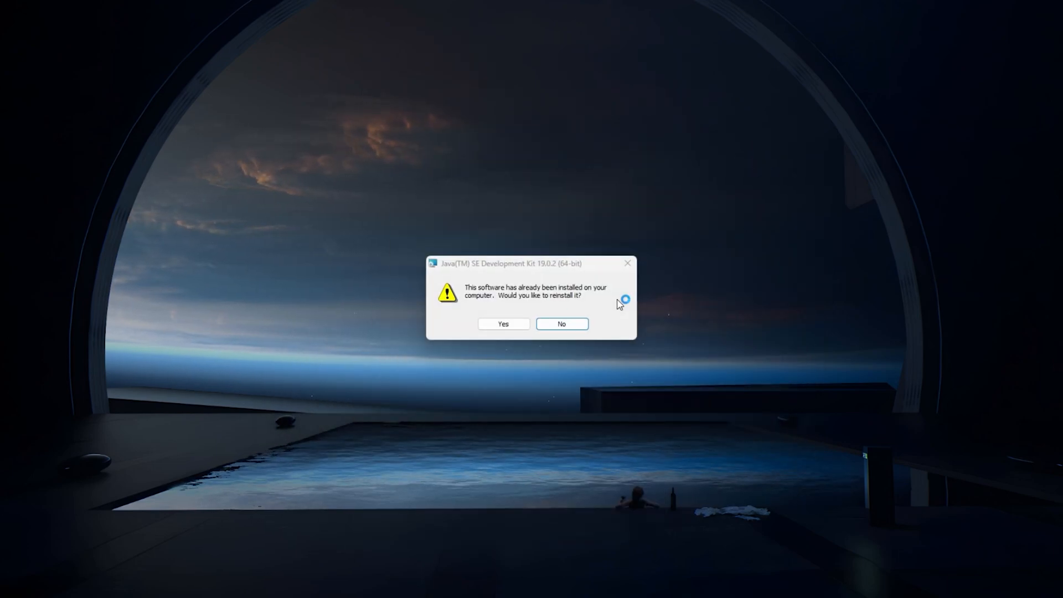
pyautogui.click(502, 323)
pyautogui.write('set')
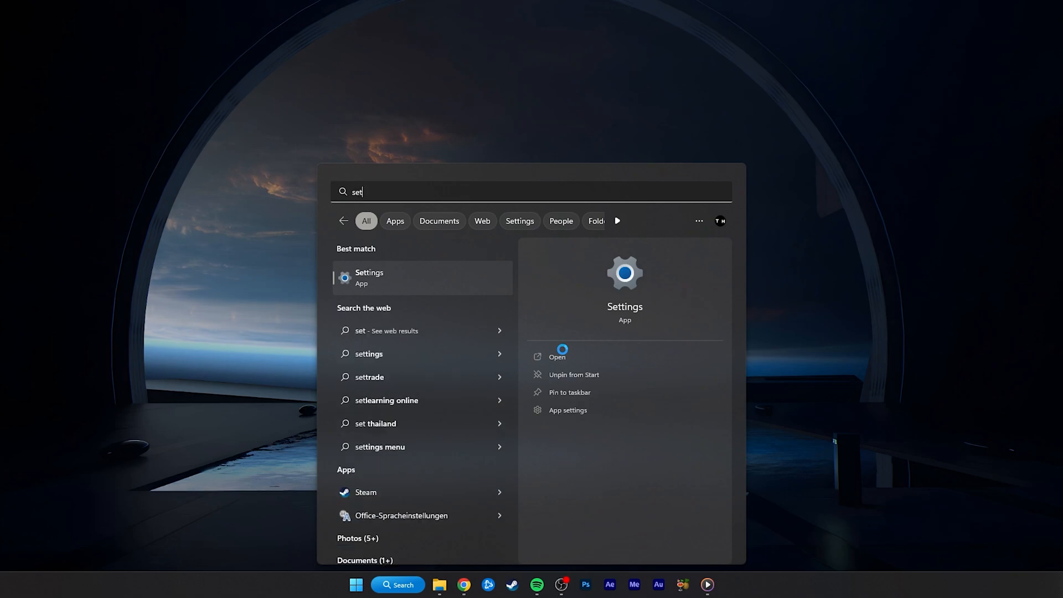
# - Open the Settings app from Start search, landing on Windows Update
pyautogui.click(558, 357)
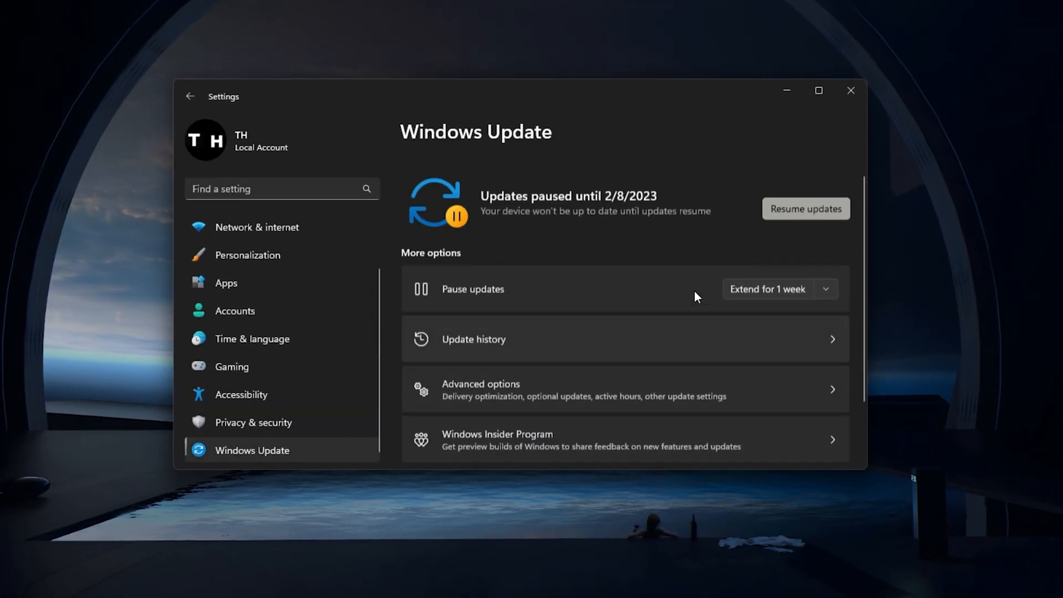